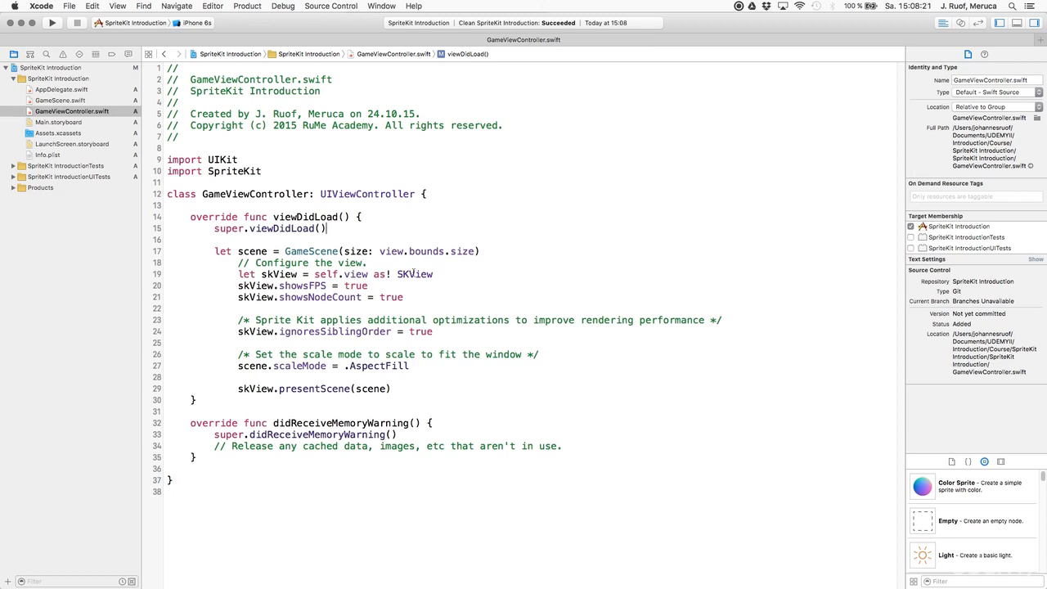
# - In didFinishUpdate, add the line 'skView.paused = true' below print("5")
pyautogui.doubleClick(416, 274)
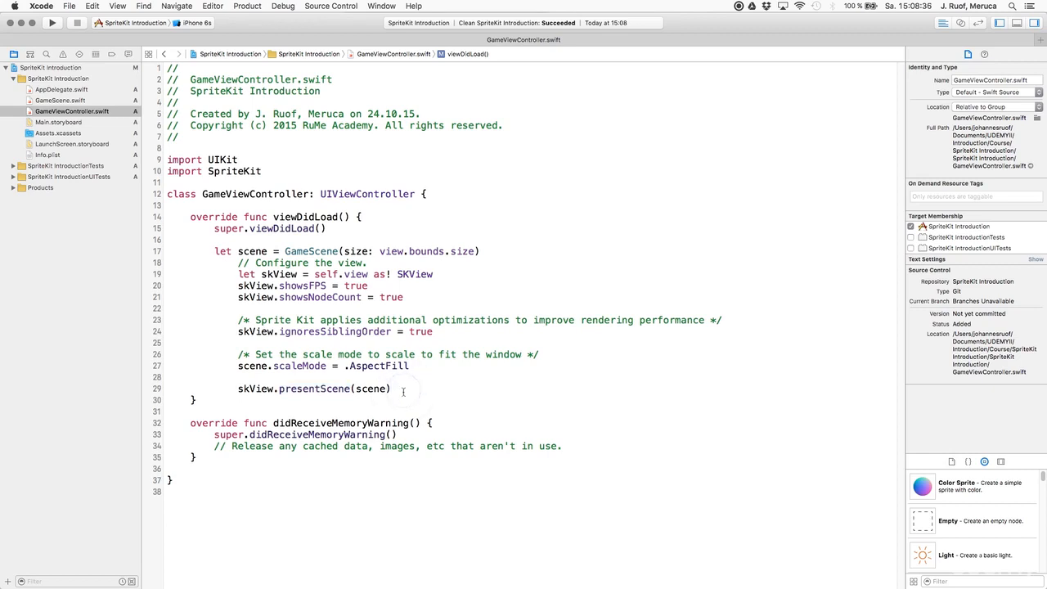
pyautogui.write('skView')
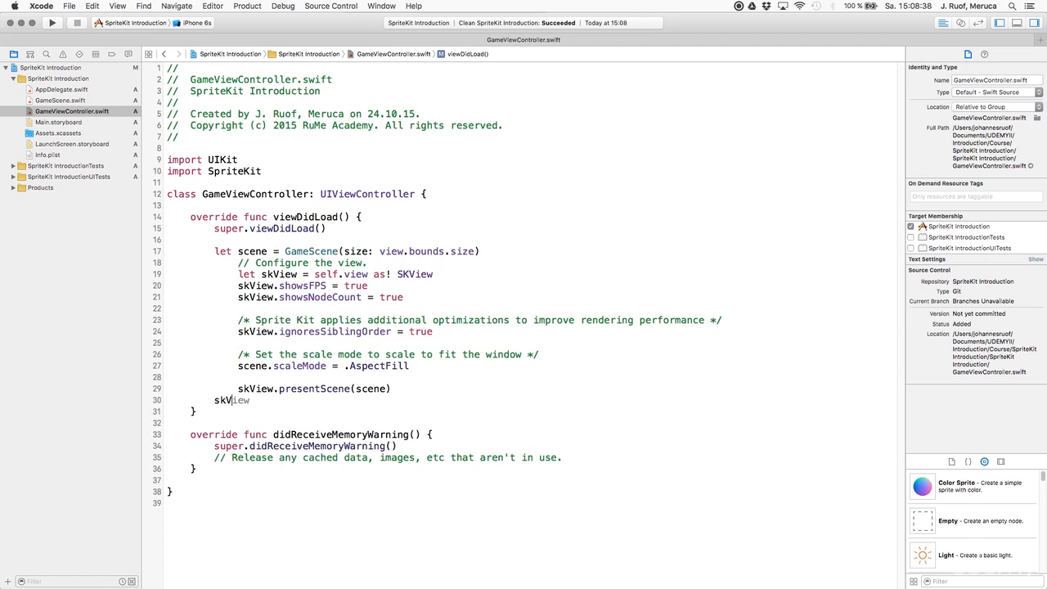
pyautogui.write('.paused')
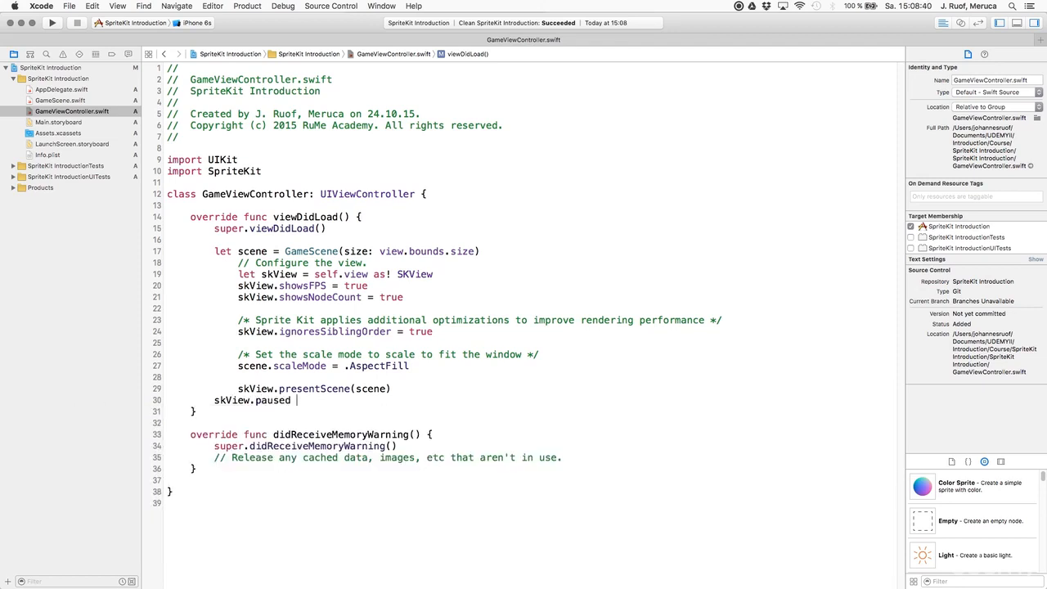
pyautogui.write('= true')
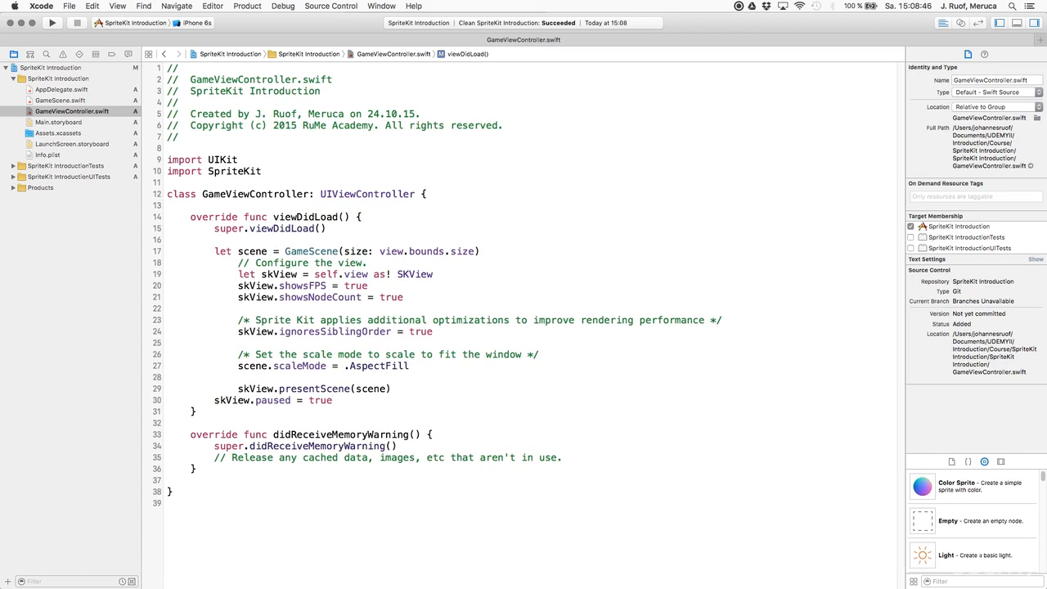
pyautogui.click(332, 400)
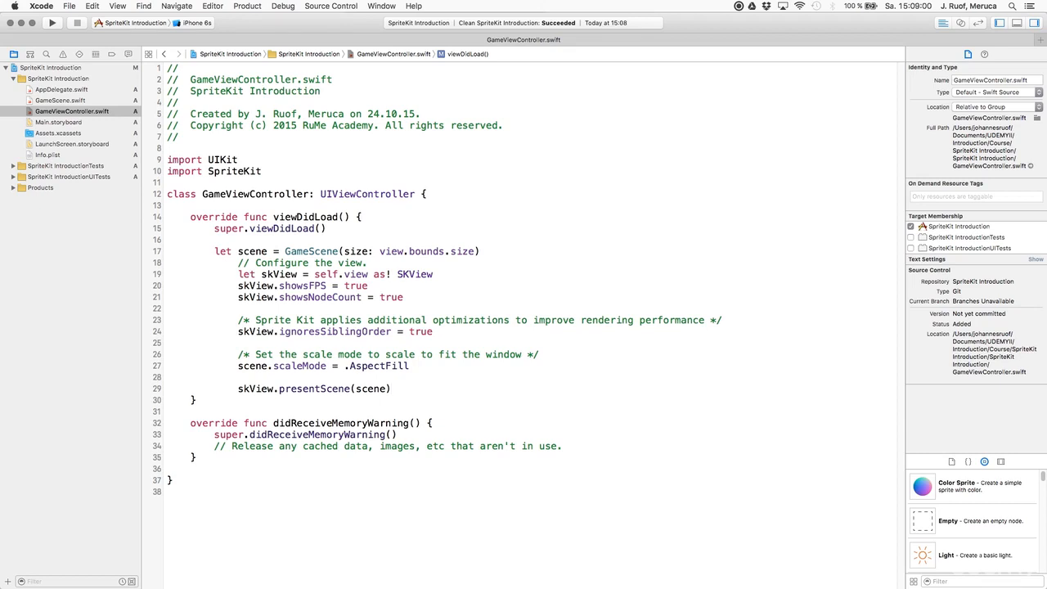
pyautogui.click(391, 389)
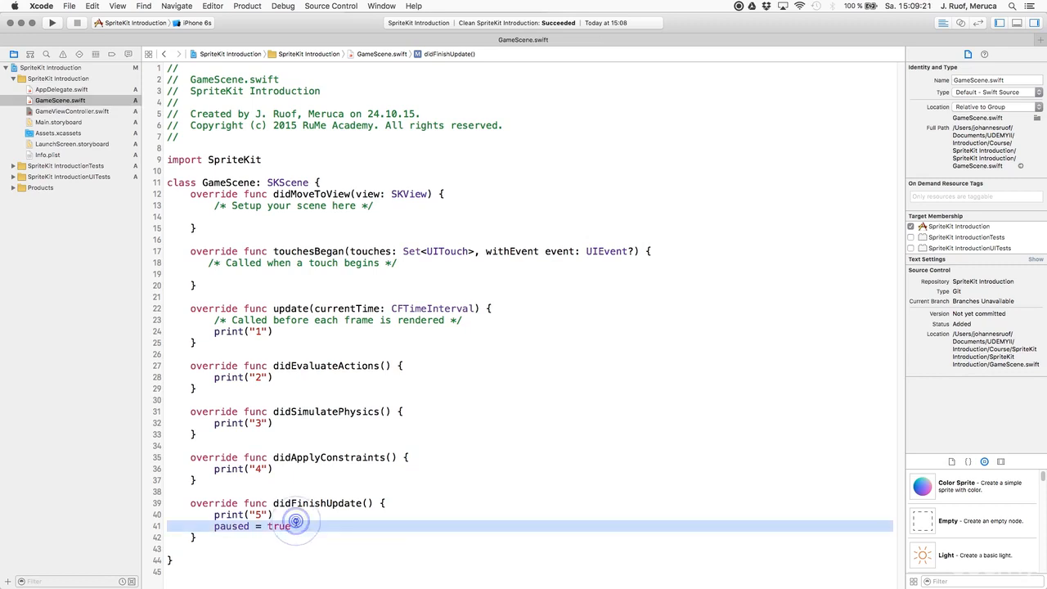
pyautogui.click(294, 525)
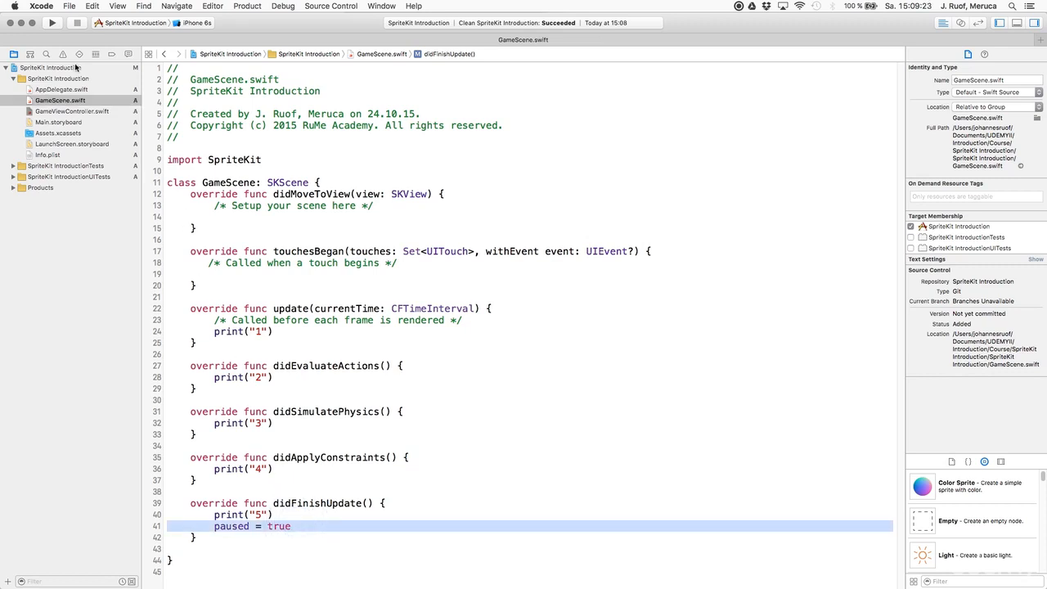
# - Build and run the game on the iPhone 6s simulator to see 1–5 in the console
pyautogui.click(52, 22)
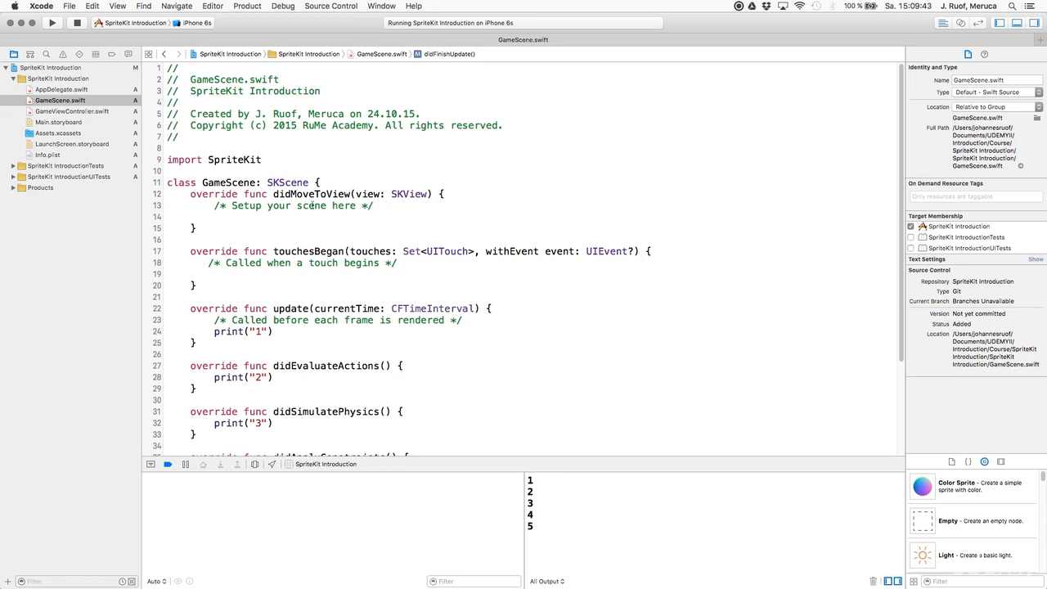
pyautogui.doubleClick(310, 194)
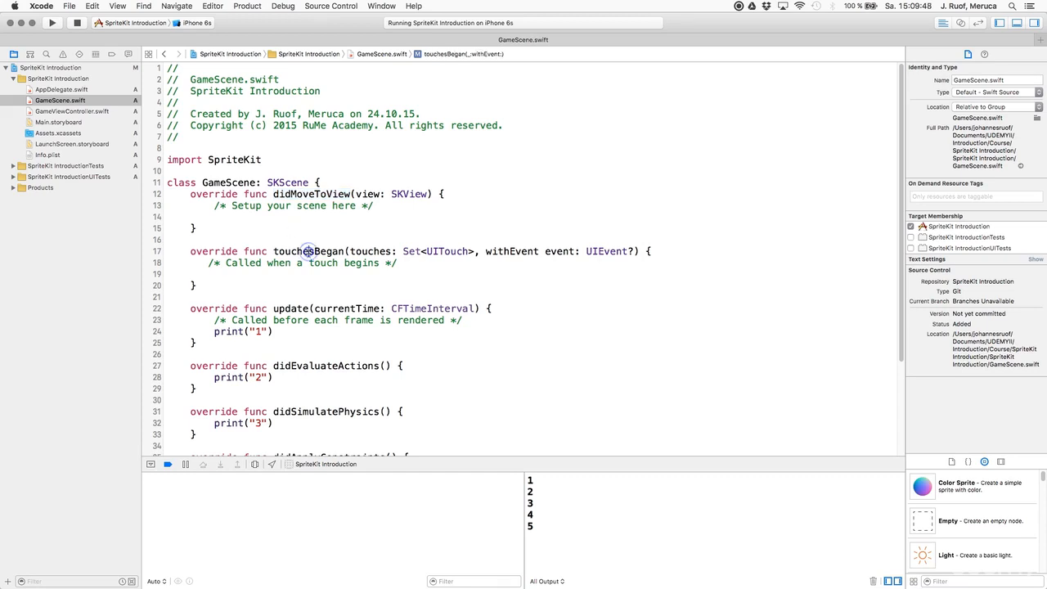
pyautogui.doubleClick(309, 251)
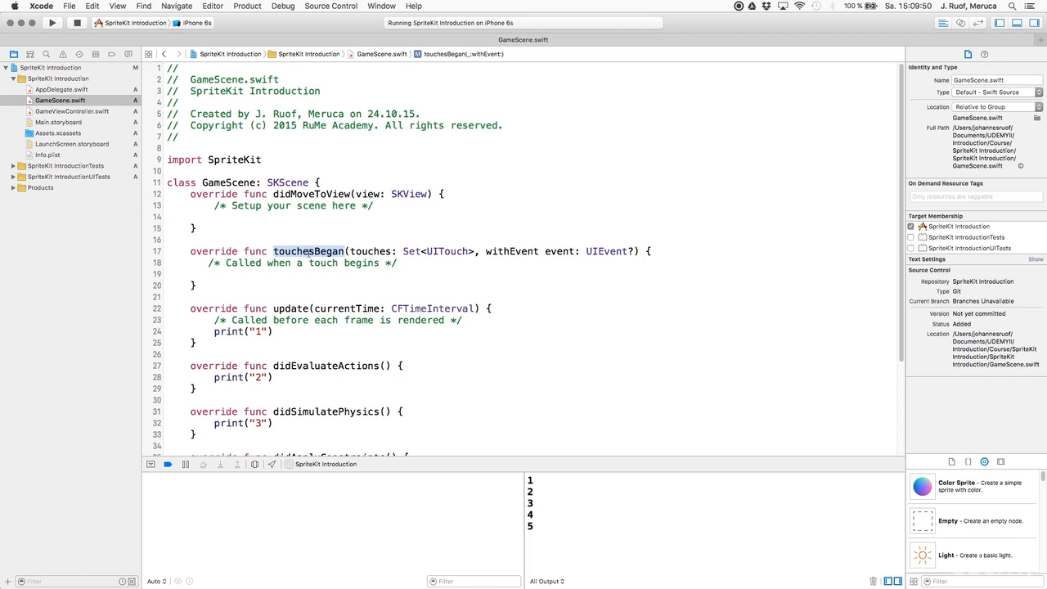